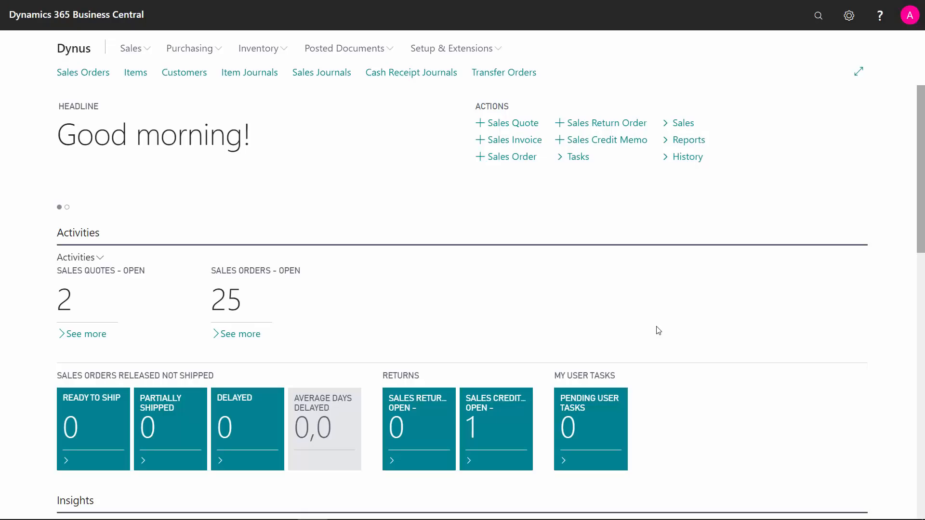
mouse_move(504, 73)
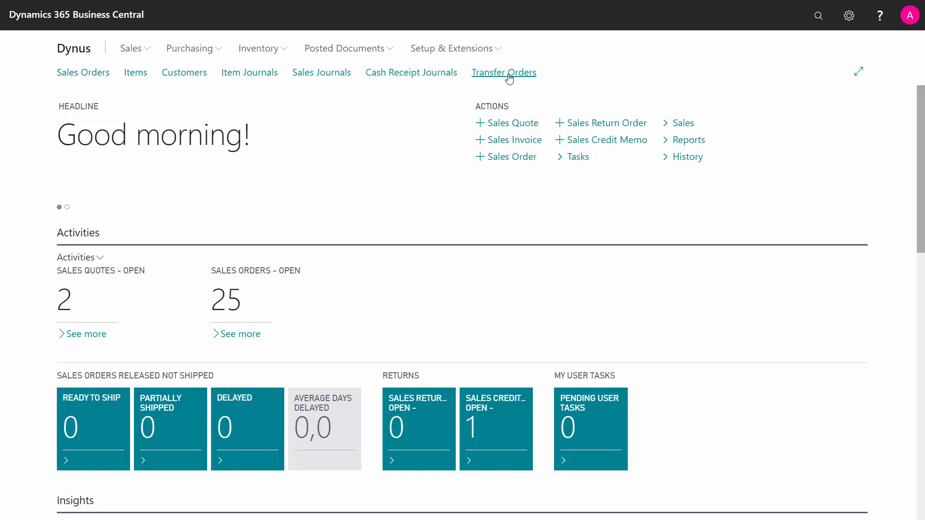
Step: Show the Transfer Orders list from the Role Center navigation bar
click(504, 73)
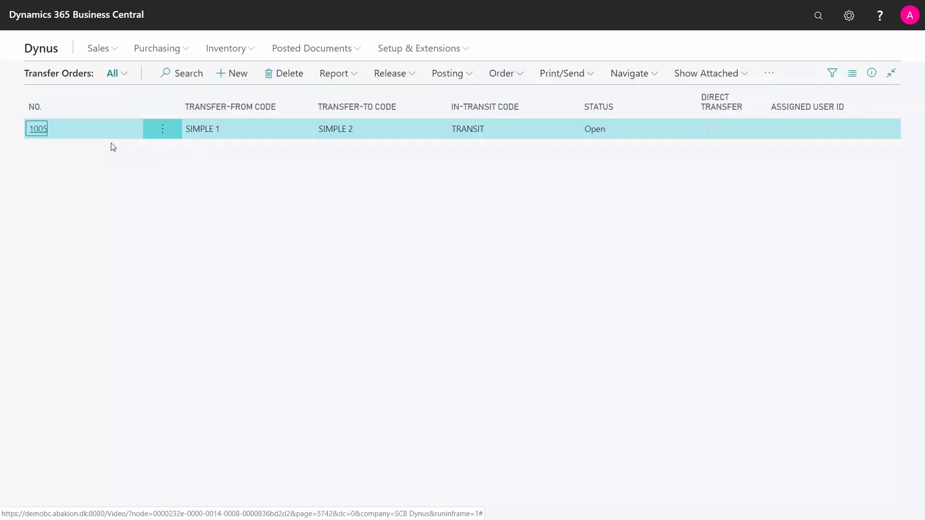
Step: View order 1005's lines: 10 Spokes (item 1120) and 20 Michelin tires (item 1160)
click(35, 128)
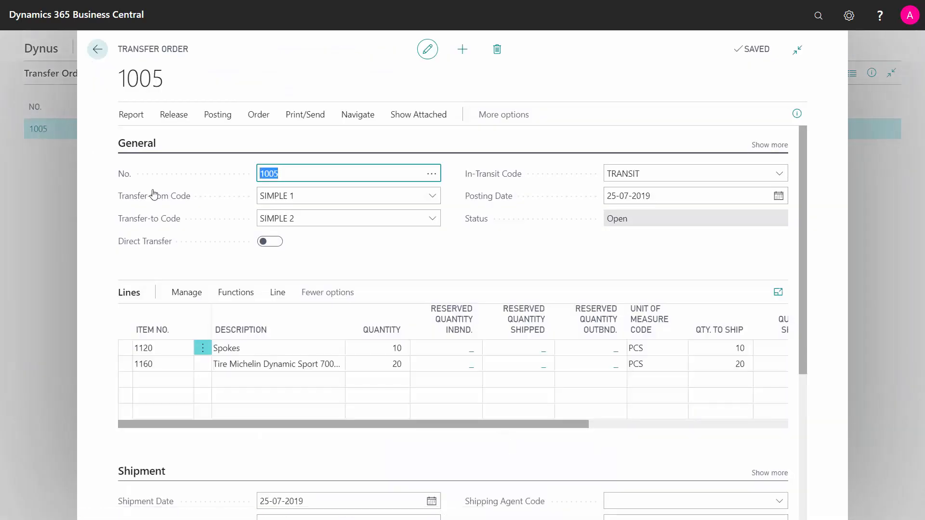
mouse_move(299, 261)
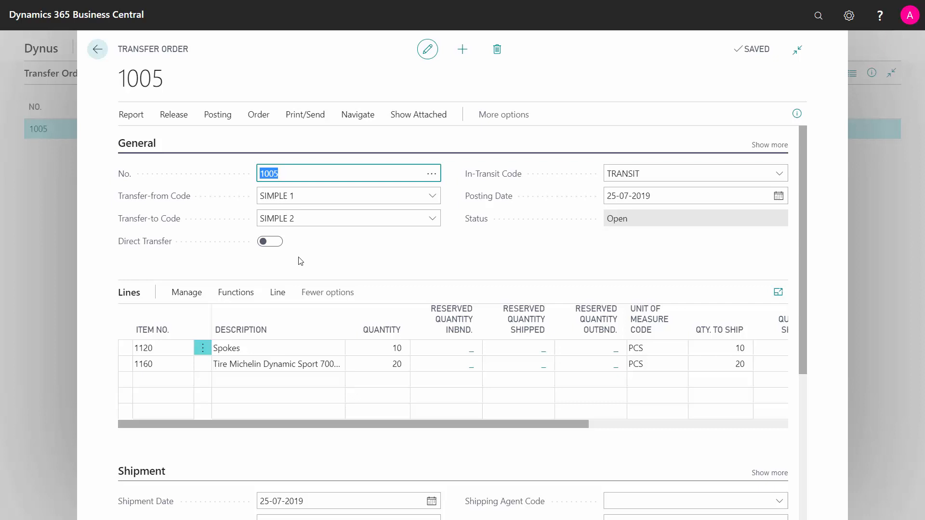
click(378, 348)
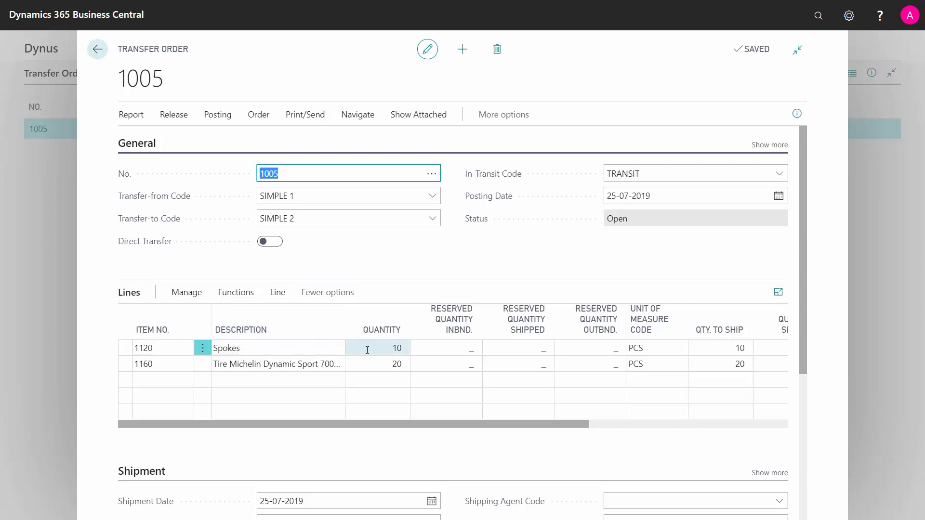
click(378, 411)
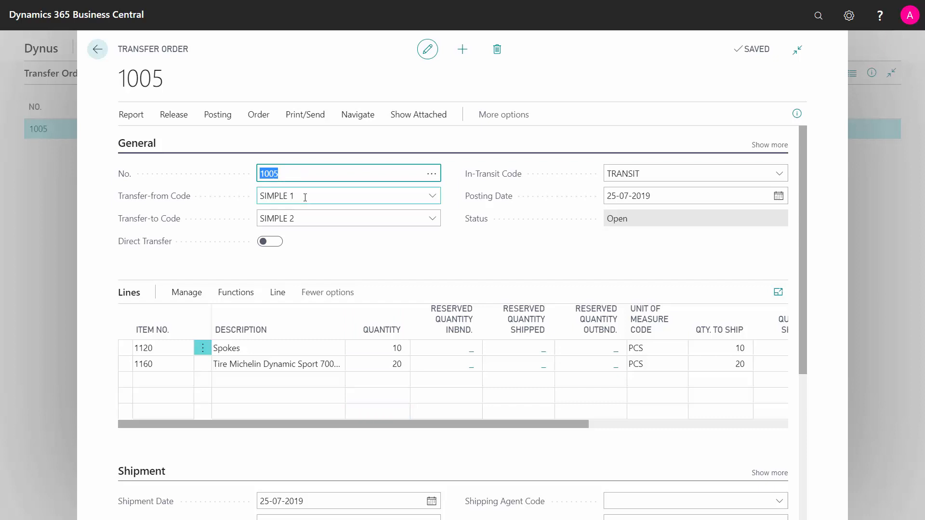
click(348, 196)
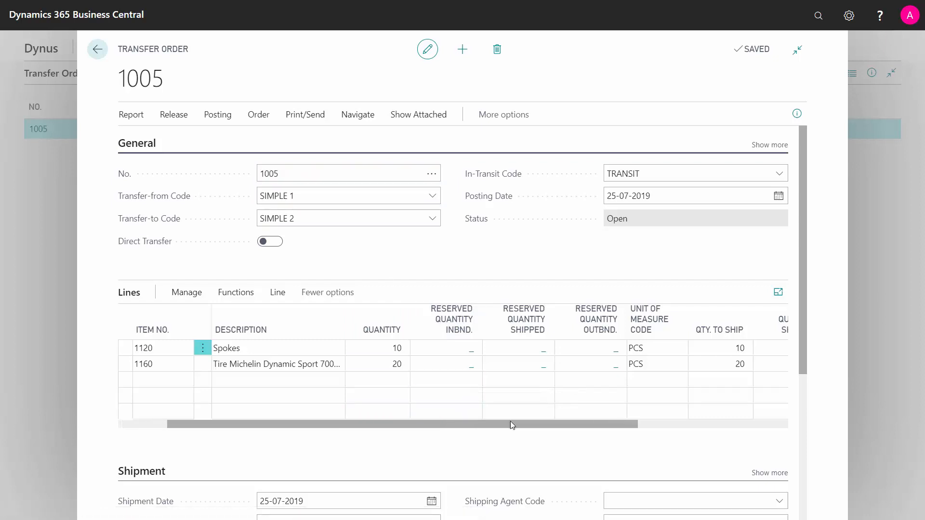
Step: Set Qty. to Ship on the item 1160 line to 15 instead of 20
scroll(right, 3)
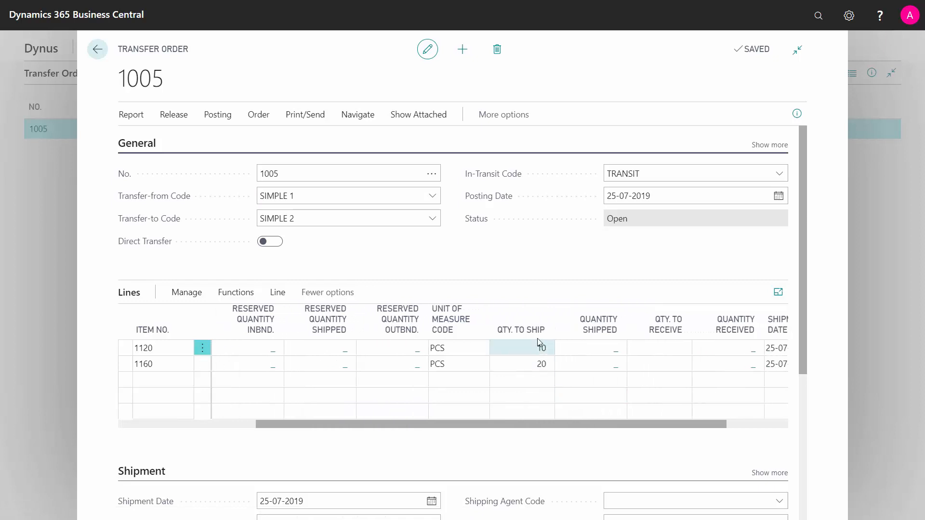
click(522, 364)
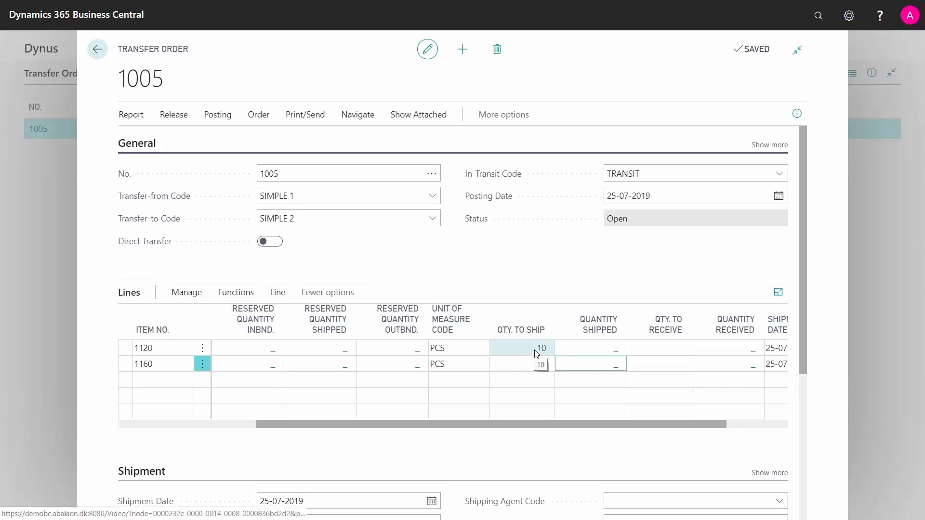
text(15)
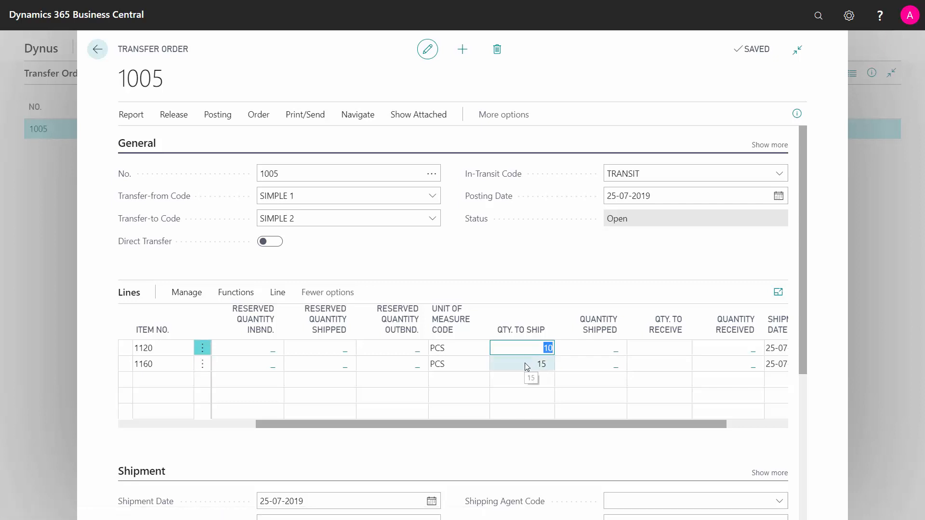
mouse_move(527, 348)
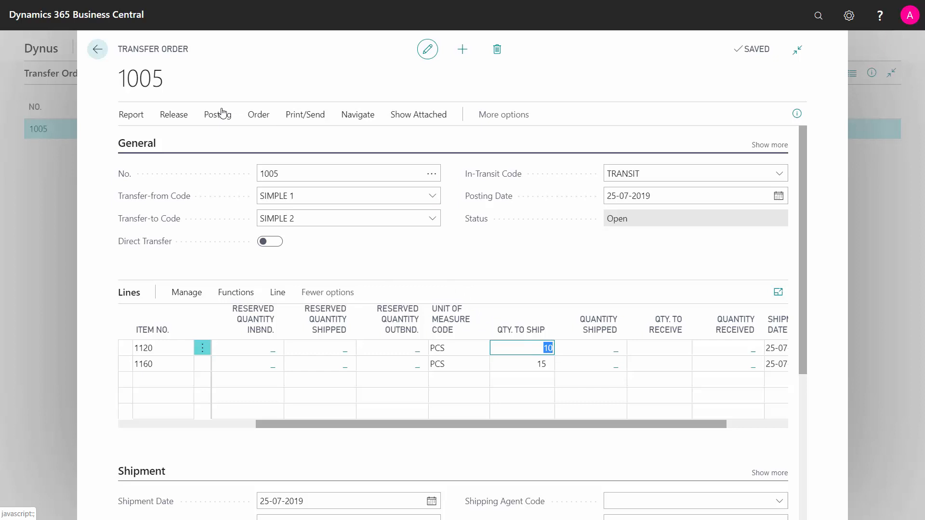
Step: Post the order via Posting > Post with the Ship option confirmed
click(217, 113)
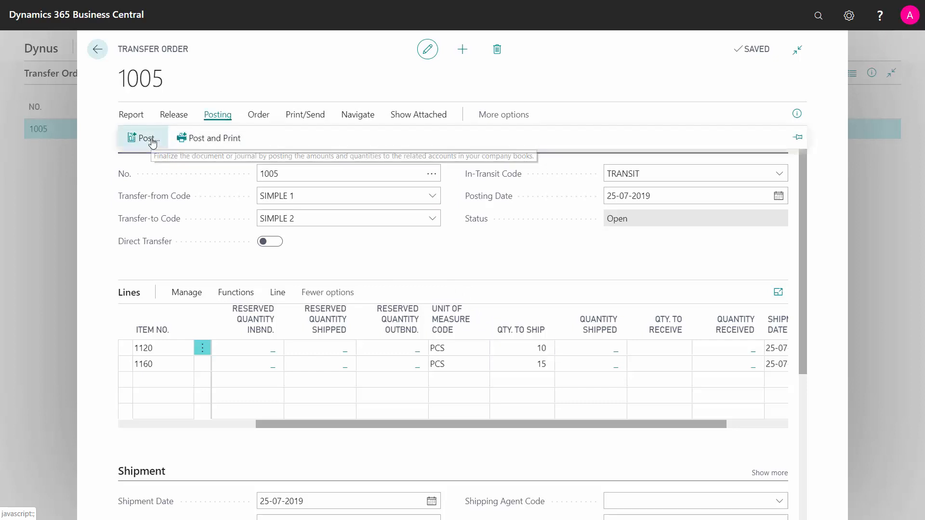
click(145, 137)
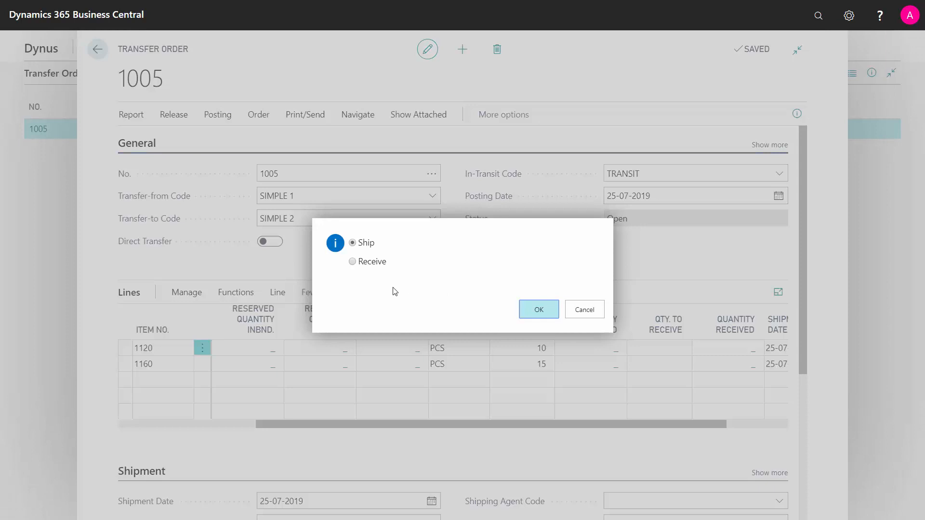
click(538, 309)
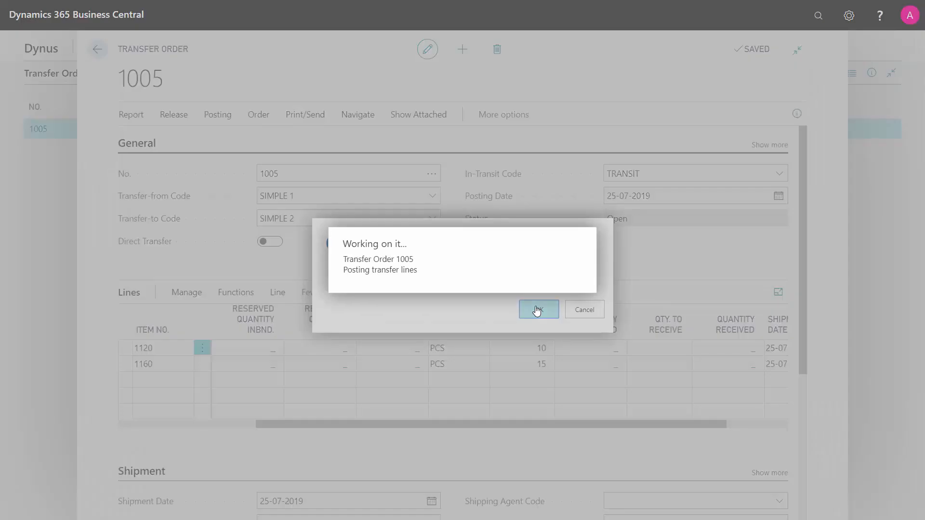
Step: Review the lines: Spokes fully shipped, item 1160 shipped 15 with 5 left to ship
click(537, 309)
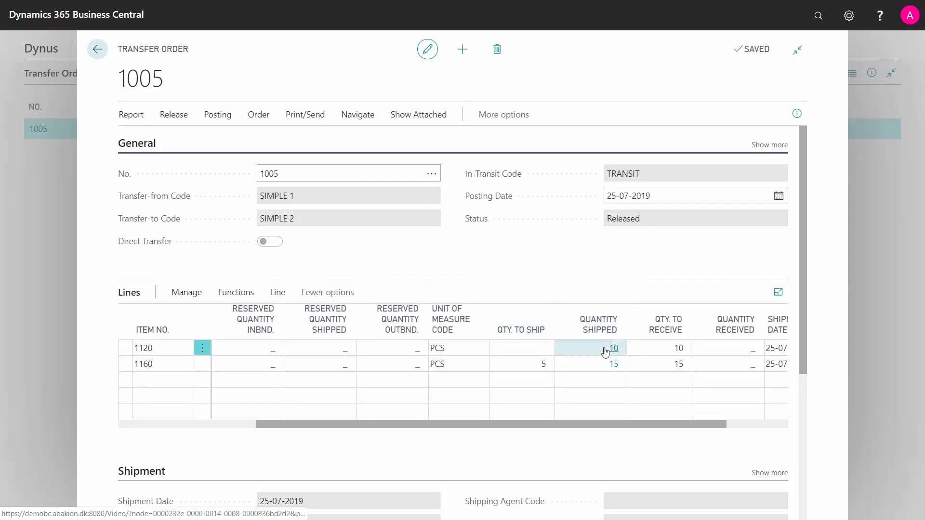
click(521, 348)
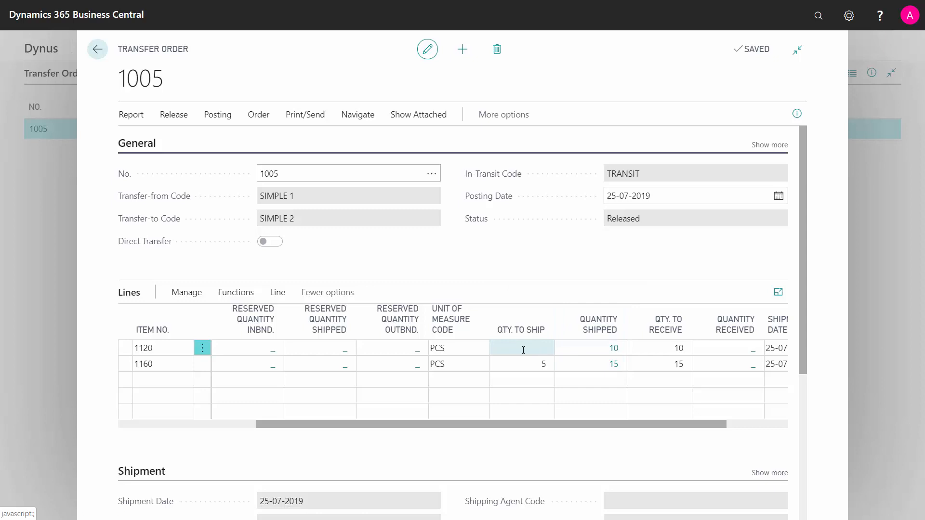
click(521, 364)
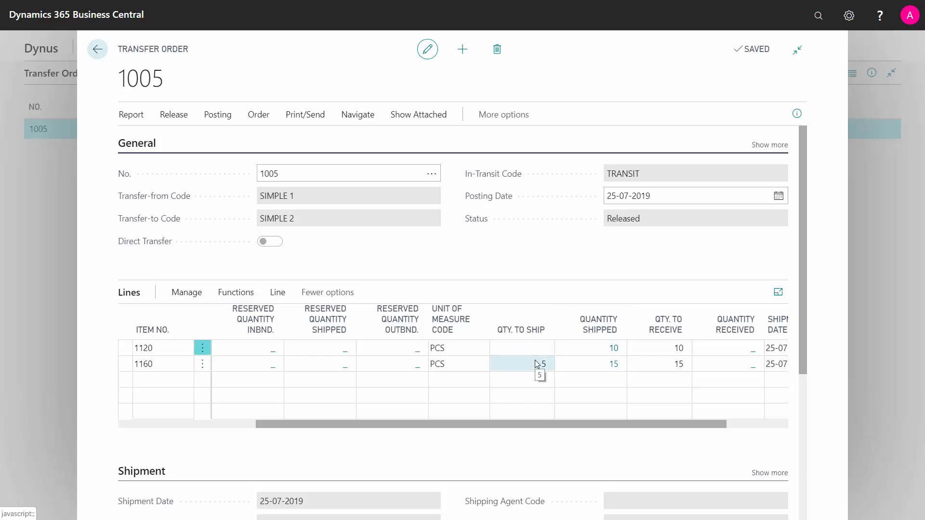